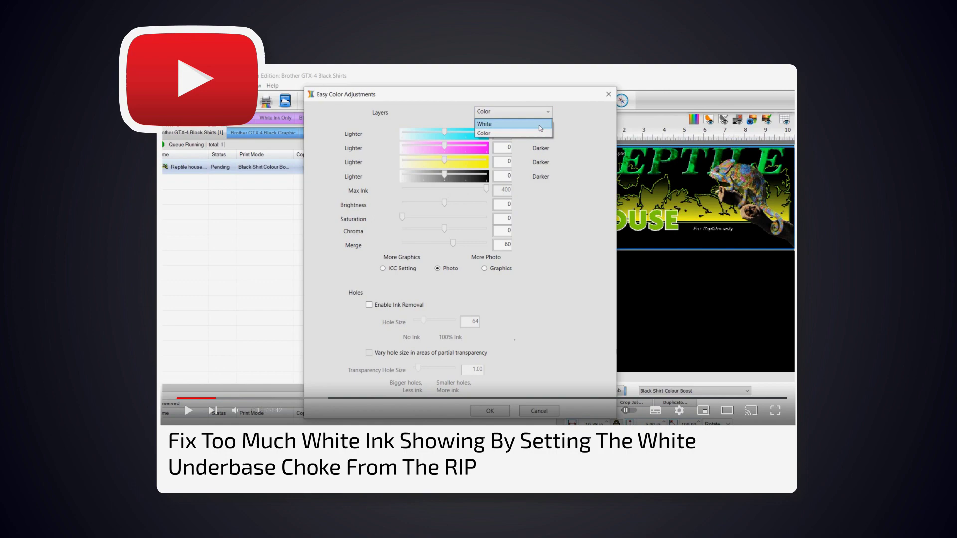
Review the white layer choke options in Easy Color Adjustments
{"action": "left_click", "coordinate": [483, 123]}
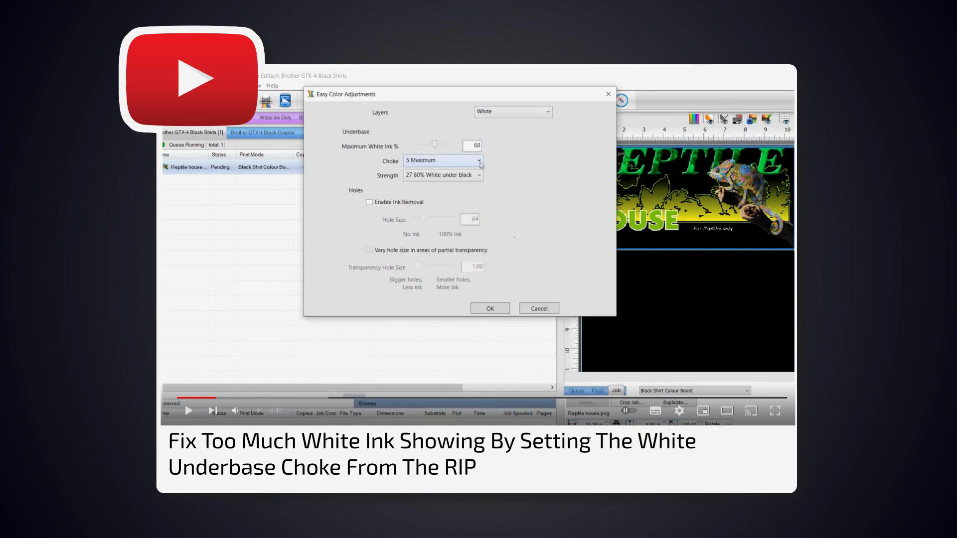
{"action": "left_click", "coordinate": [479, 175]}
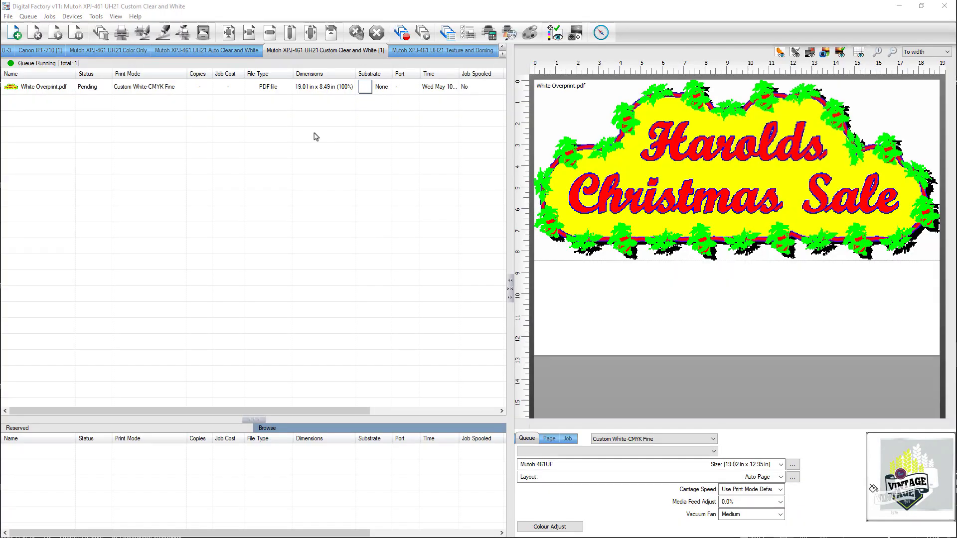
{"action": "mouse_move", "coordinate": [395, 132]}
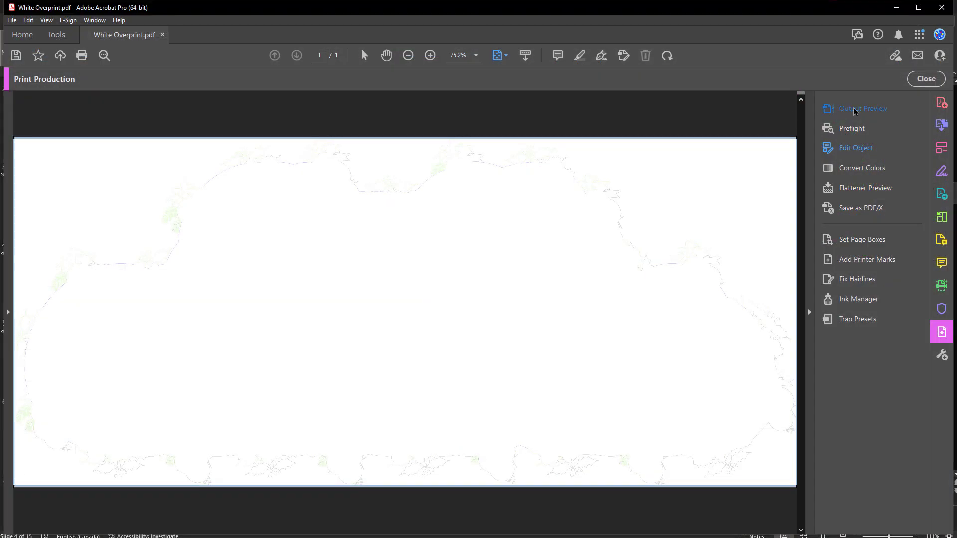
Show Output Preview separations with process plates hidden, leaving only the White plate
{"action": "left_click", "coordinate": [861, 108]}
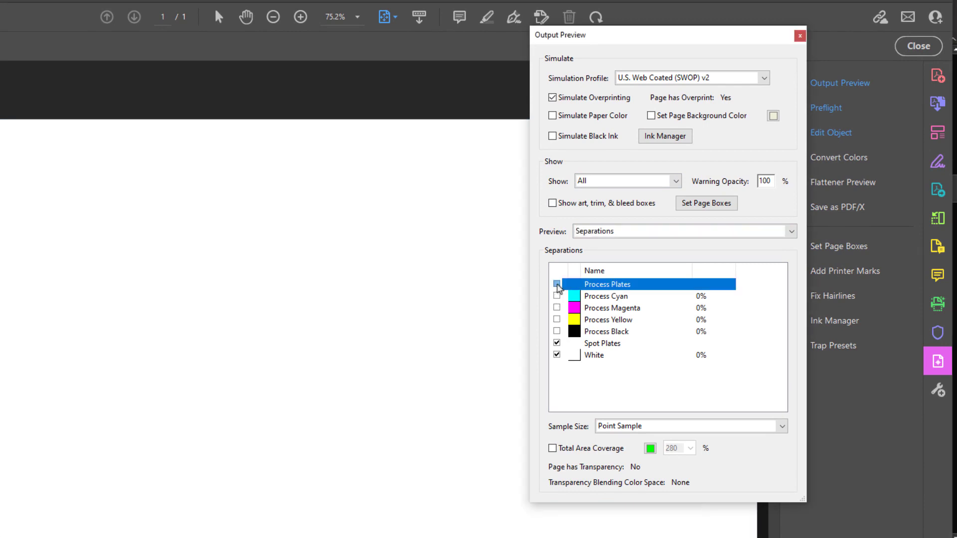
{"action": "left_click", "coordinate": [556, 284]}
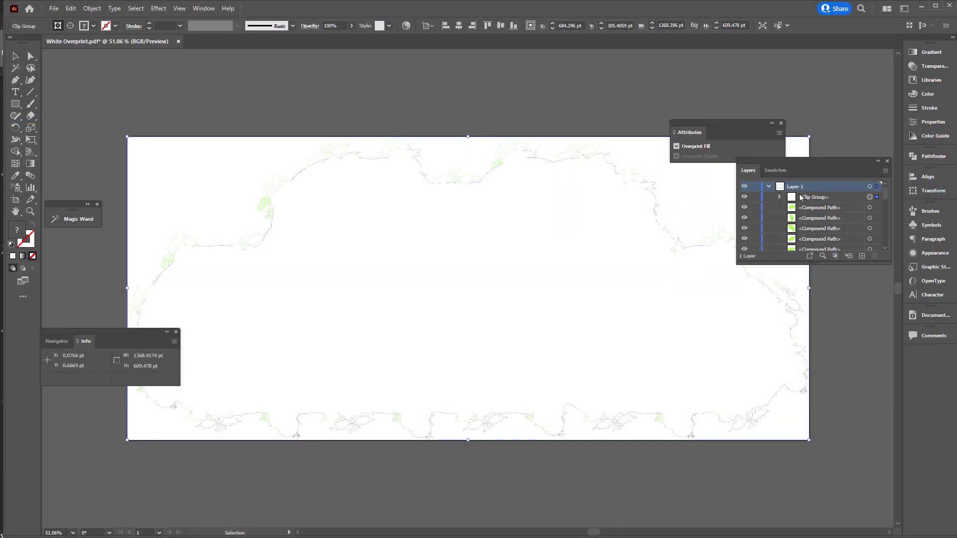
Check the White spot swatch in the Swatches panel
{"action": "left_click", "coordinate": [774, 170]}
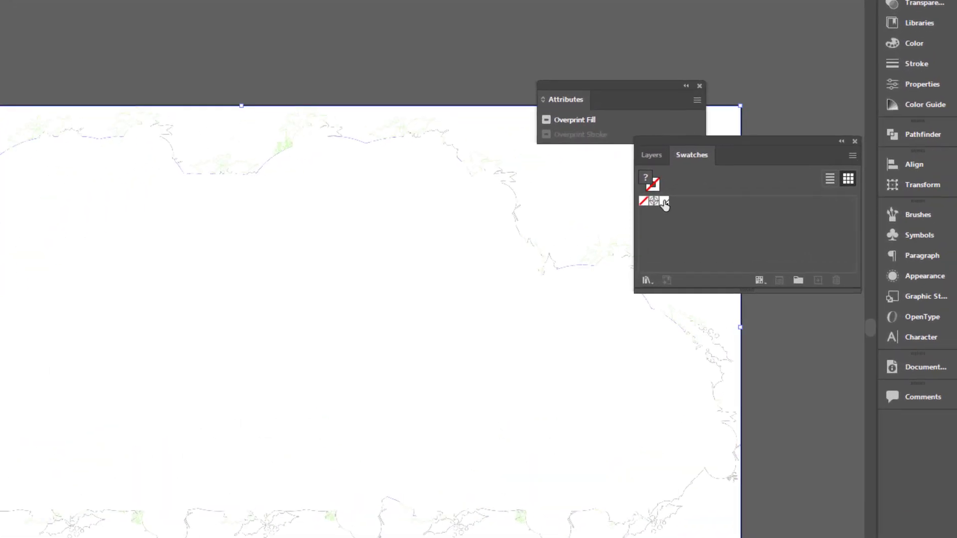
{"action": "mouse_move", "coordinate": [652, 201]}
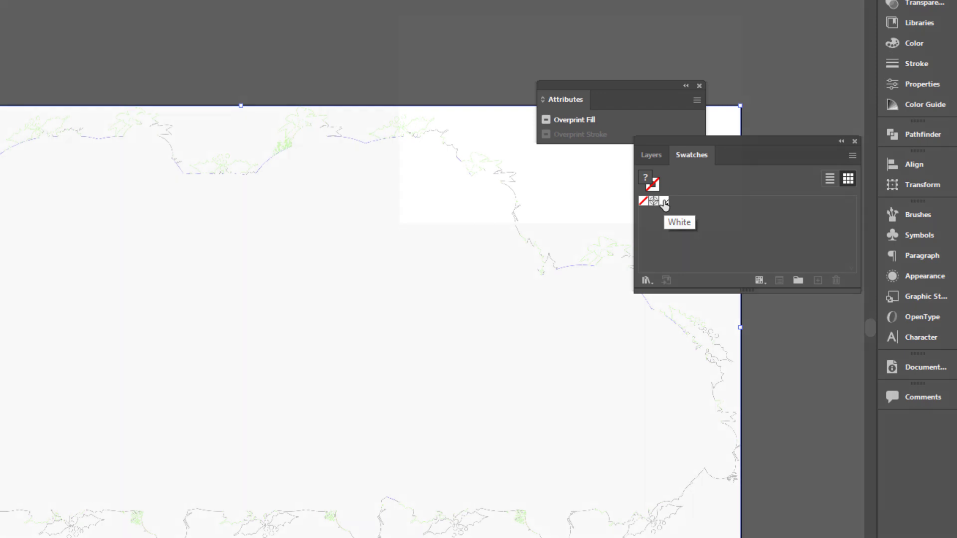
{"action": "left_click", "coordinate": [140, 32]}
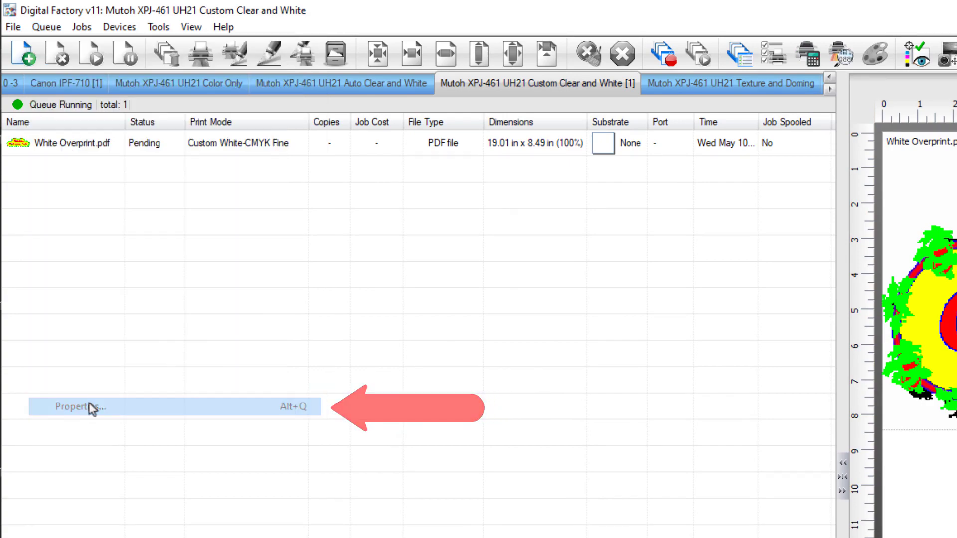
Show the Color Layer profile in the queue's properties
{"action": "left_click", "coordinate": [79, 406]}
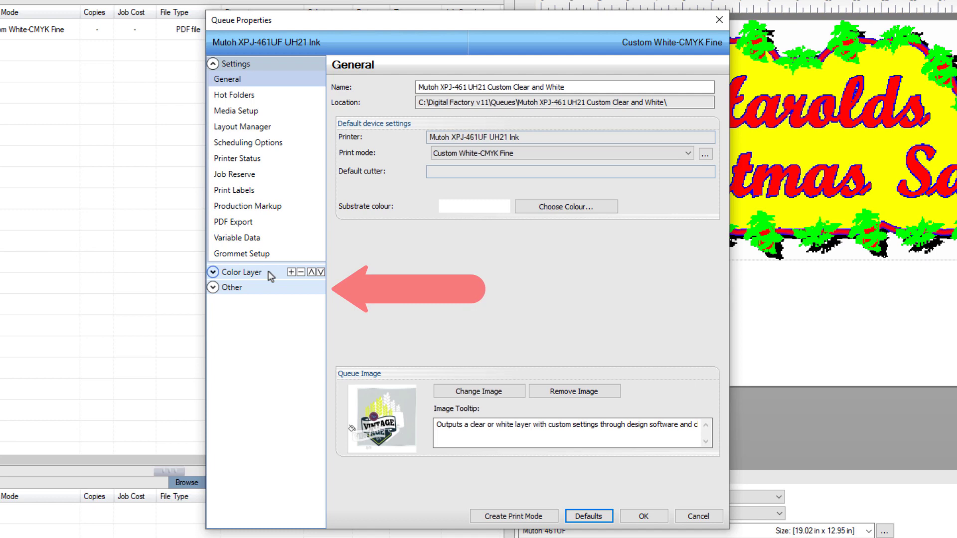
{"action": "left_click", "coordinate": [240, 271]}
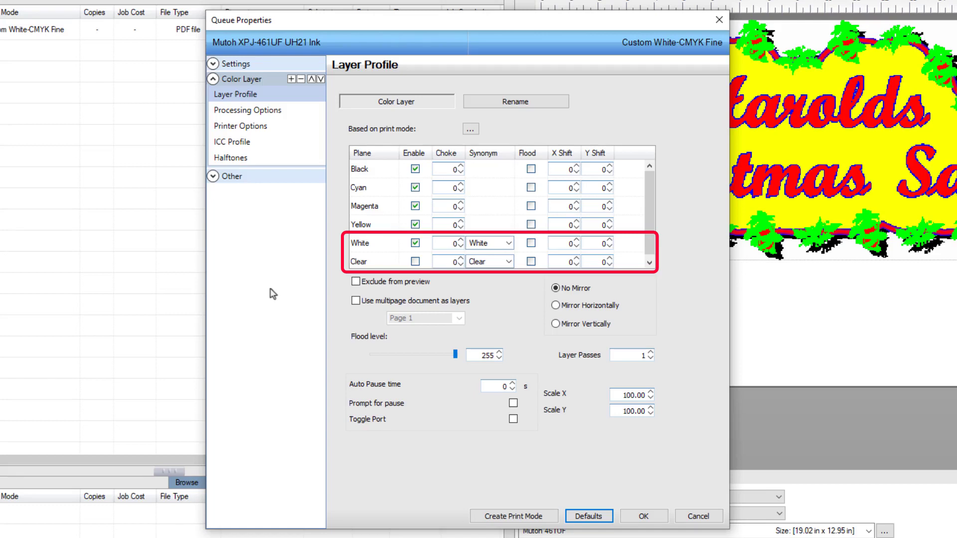
Enter a choke of 5 for the White plane and create a new print mode
{"action": "left_click", "coordinate": [448, 243]}
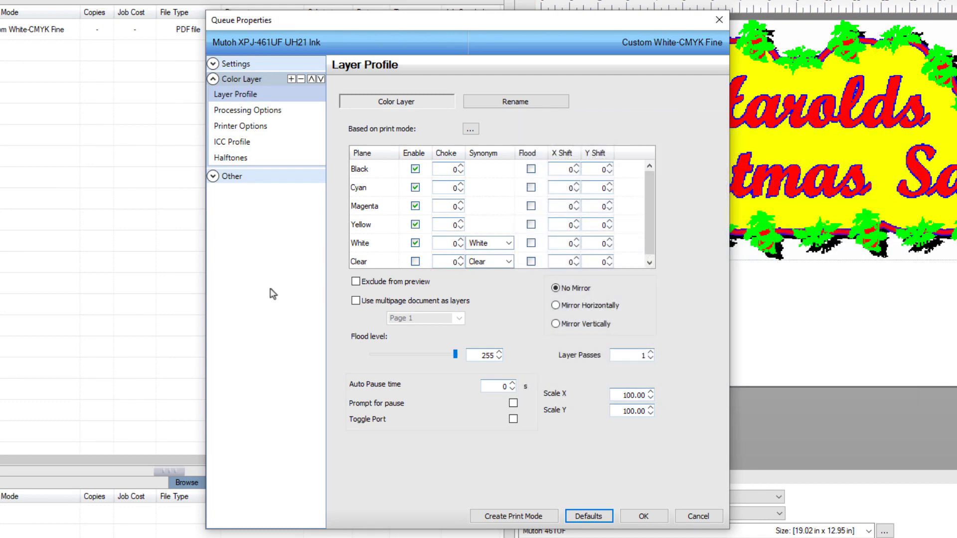
{"action": "left_click", "coordinate": [447, 243]}
{"action": "type", "text": "5"}
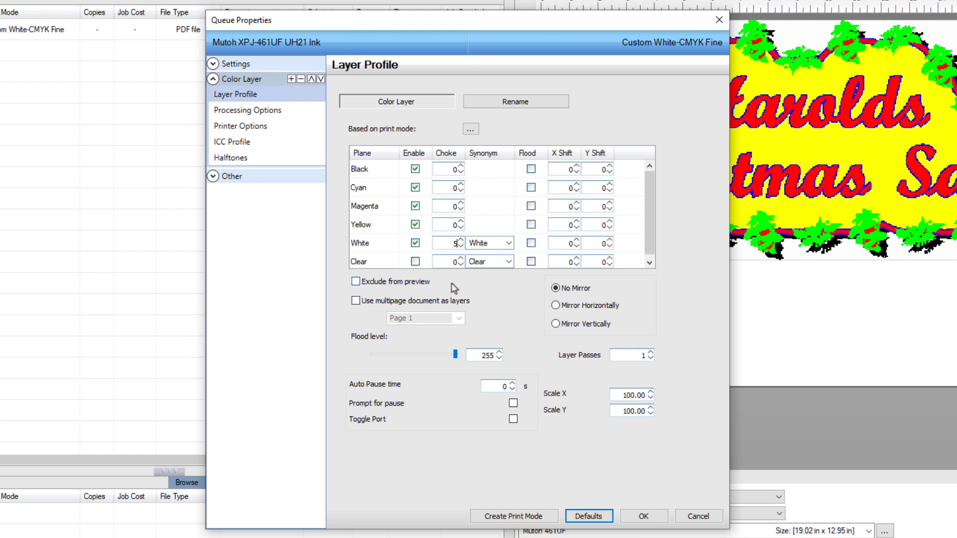
{"action": "left_click", "coordinate": [513, 516]}
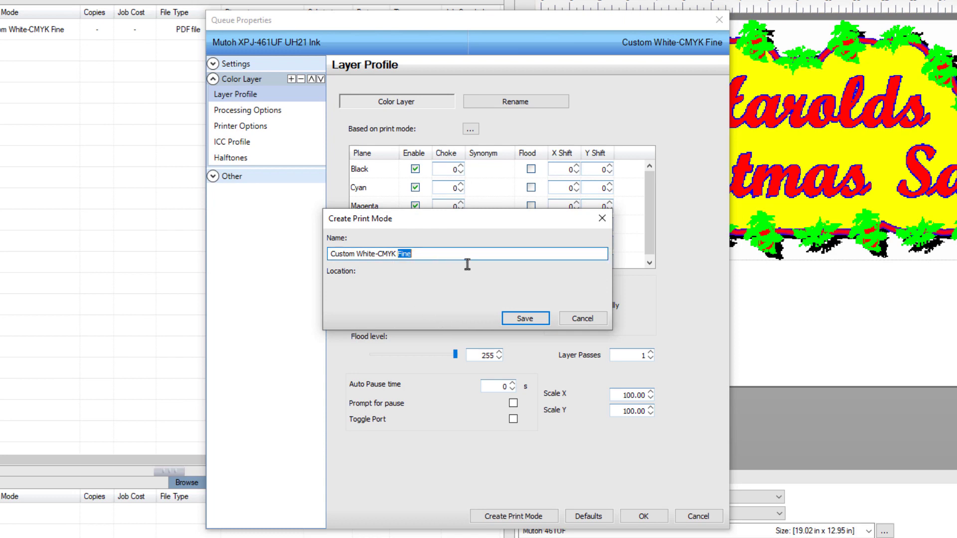
Name the print mode 'Custom White-CMYK Choke 5'
{"action": "type", "text": "Ch"}
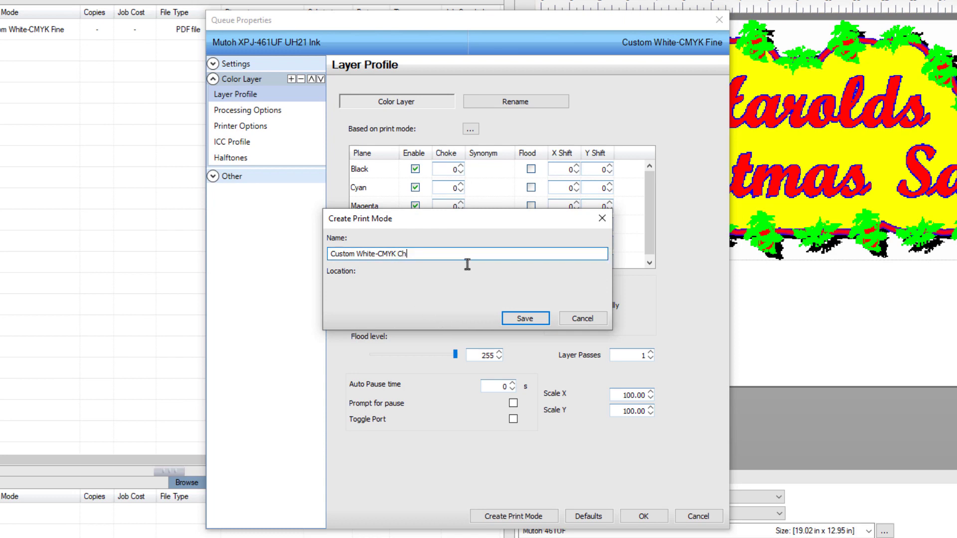
{"action": "type", "text": "oke"}
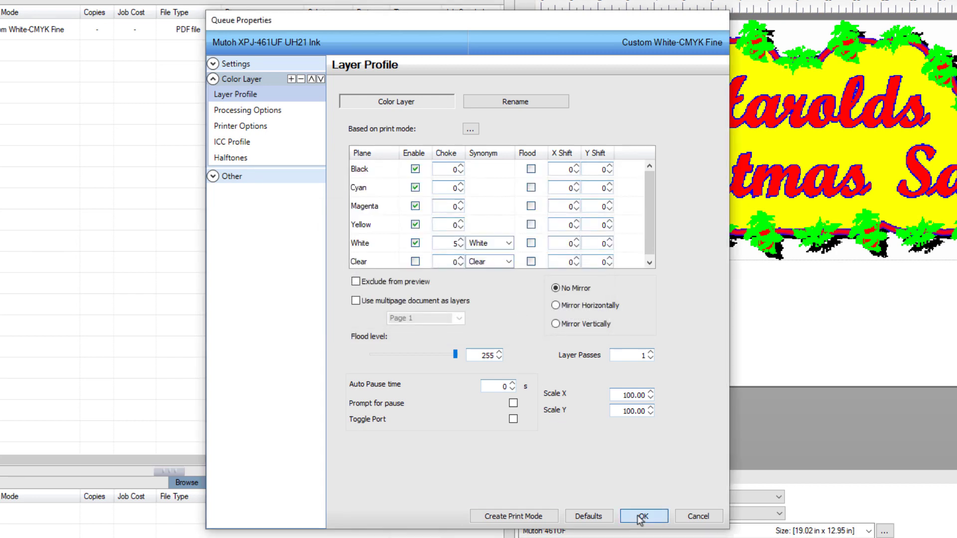
Confirm queue properties and set the job's print mode to Custom White-CMYK Choke 5
{"action": "left_click", "coordinate": [643, 516]}
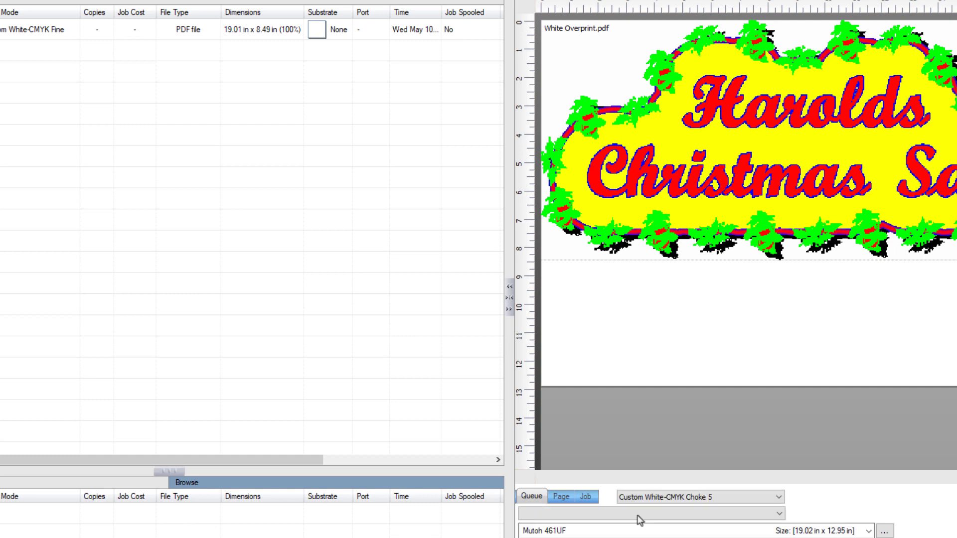
{"action": "left_click", "coordinate": [698, 496]}
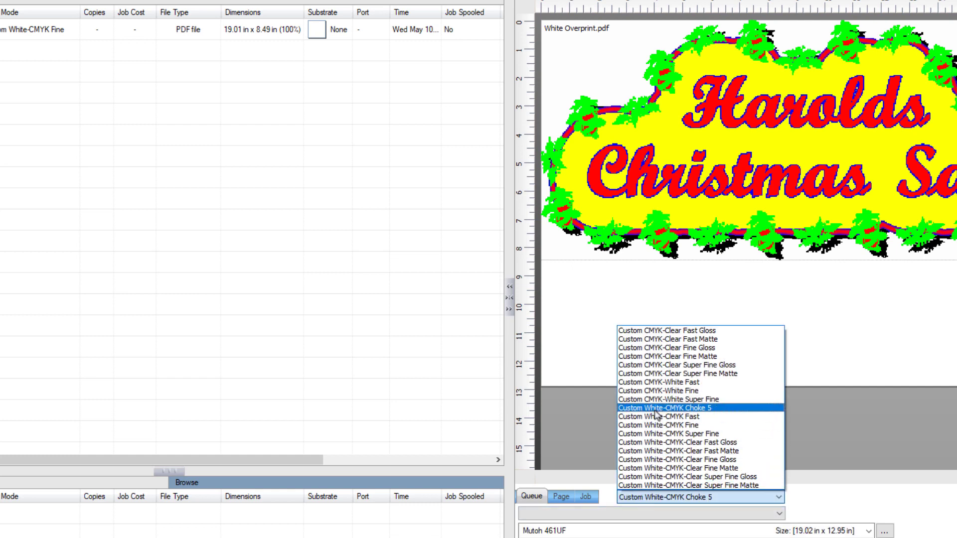
{"action": "left_click", "coordinate": [671, 408]}
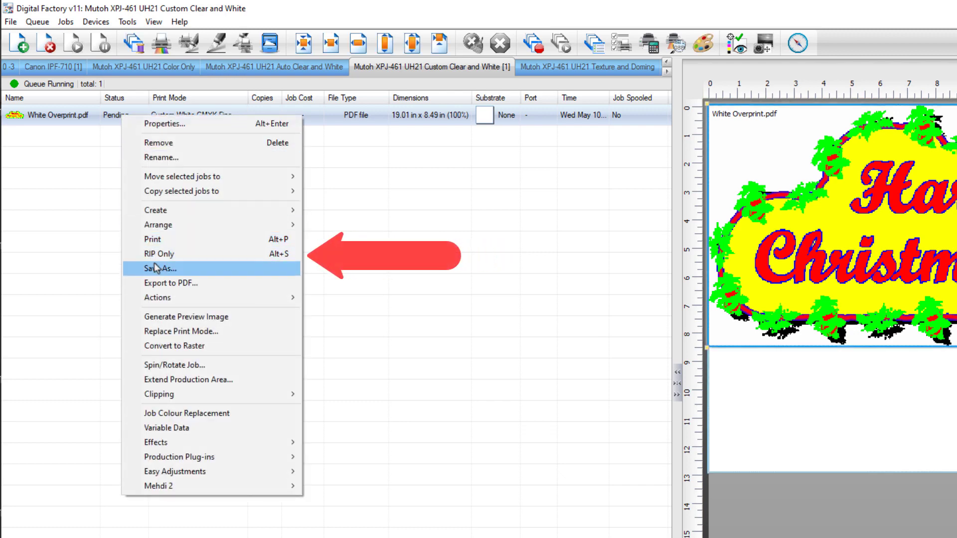
RIP the White Overprint job only, then view its raw data
{"action": "left_click", "coordinate": [152, 238]}
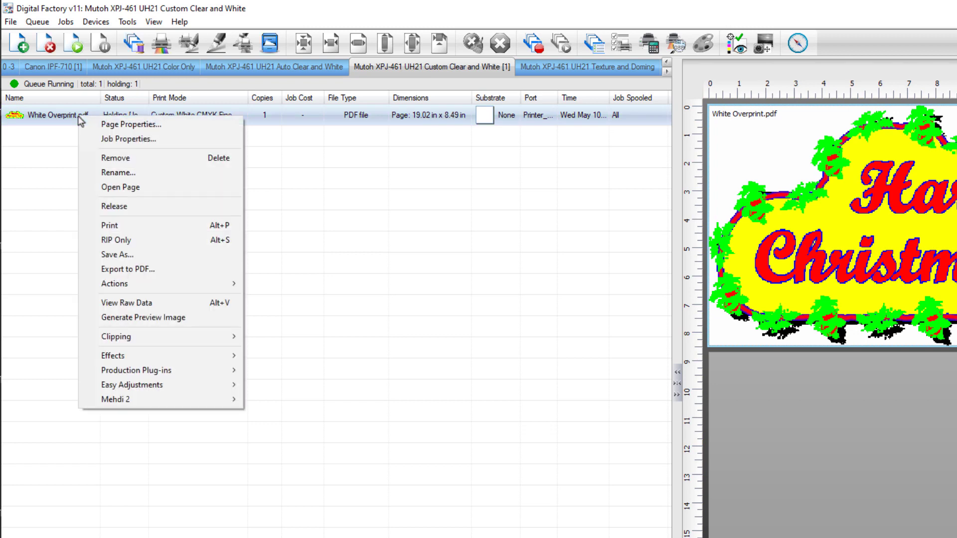
{"action": "left_click", "coordinate": [126, 302]}
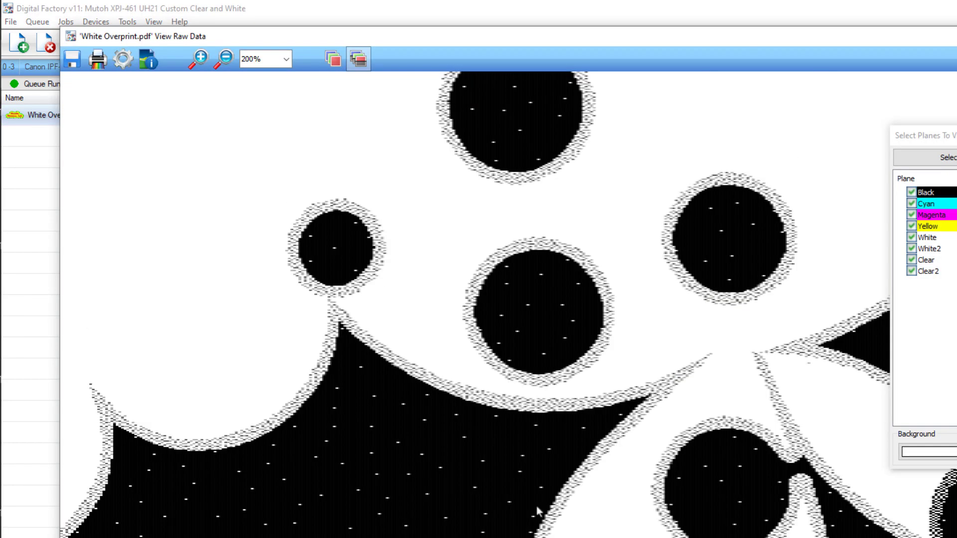